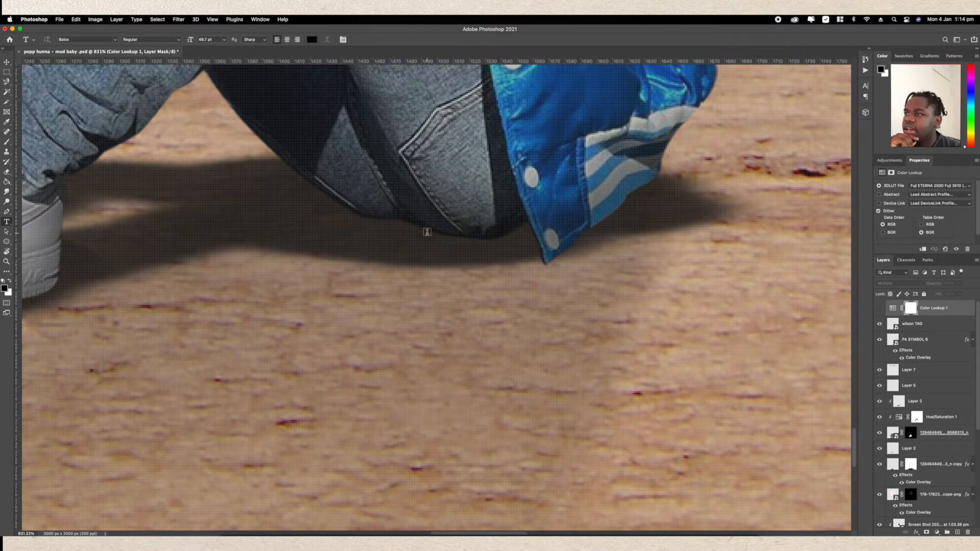
{"action": "mouse_move", "coordinate": [429, 274]}
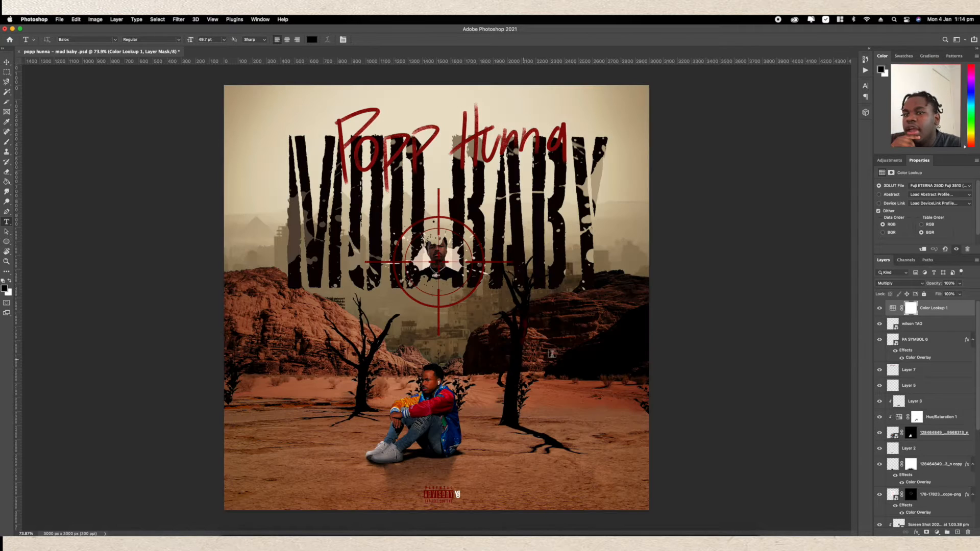
Keep the current colour lookup, then preview texture 22.jpg from the texture pack and close it
{"action": "left_click", "coordinate": [937, 185]}
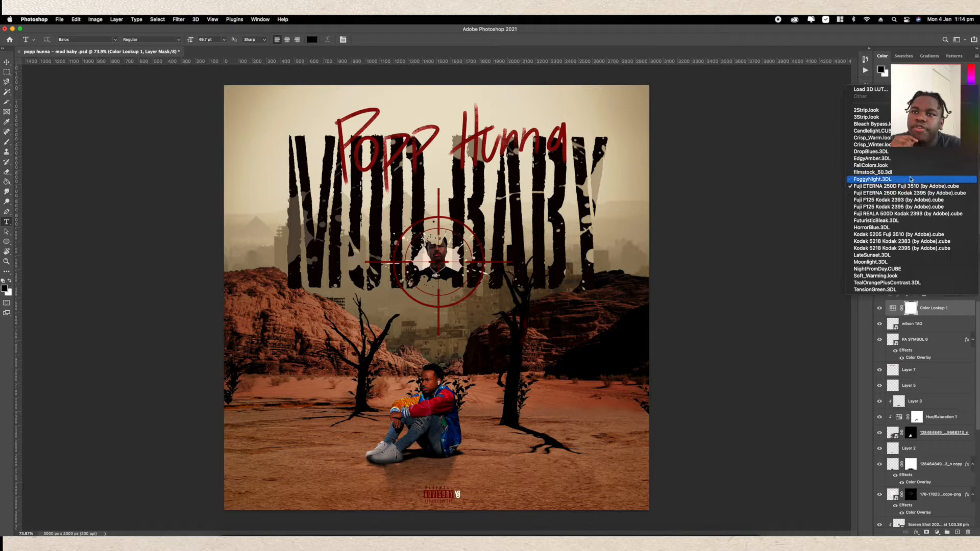
{"action": "left_click", "coordinate": [911, 186]}
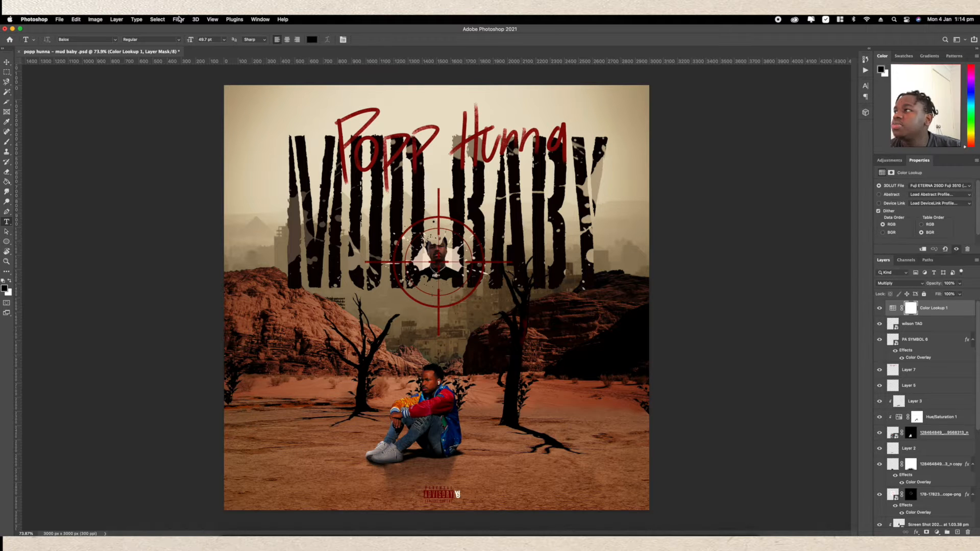
{"action": "left_click", "coordinate": [234, 19]}
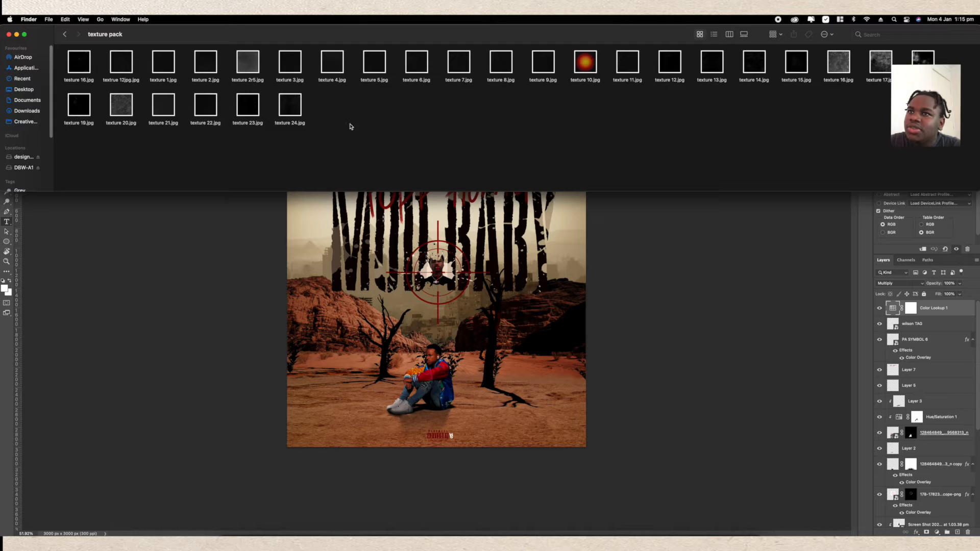
{"action": "double_click", "coordinate": [205, 104]}
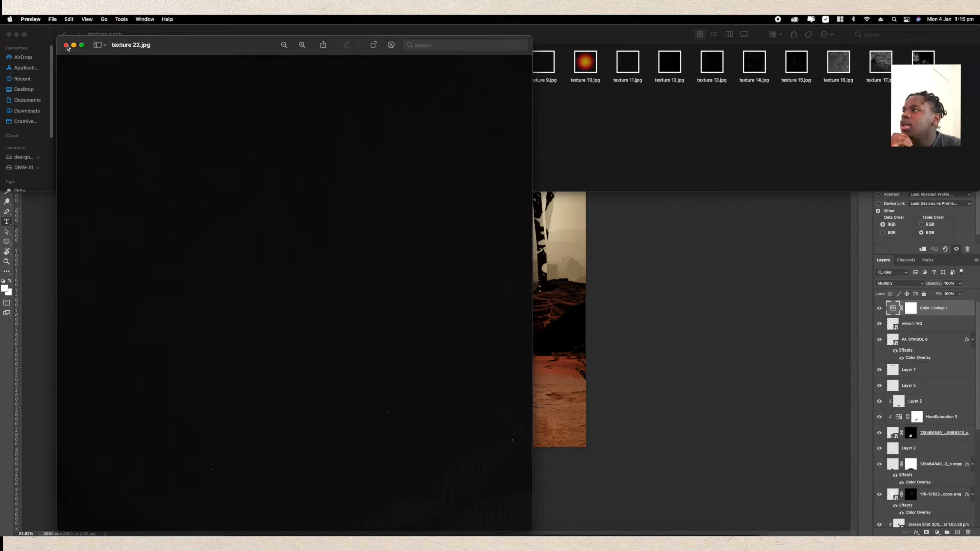
{"action": "left_click", "coordinate": [65, 45]}
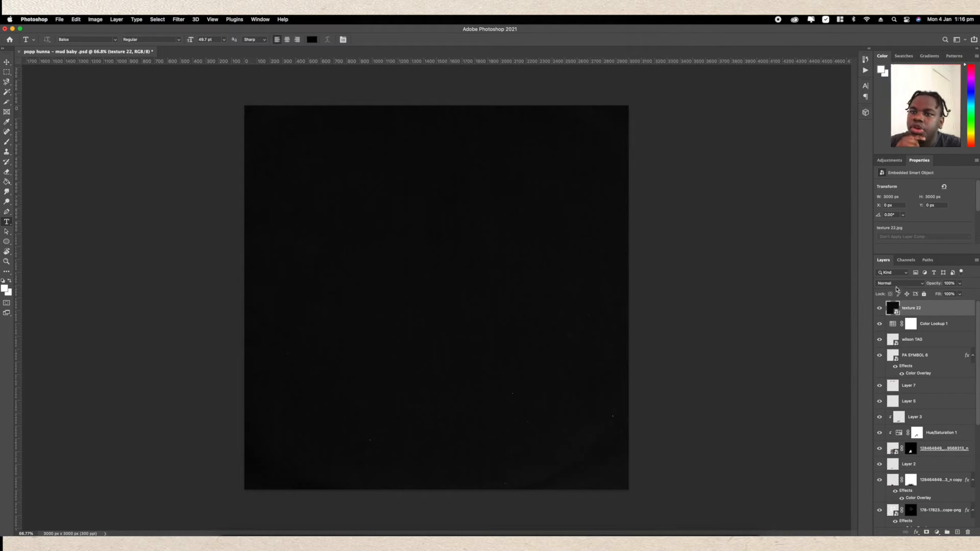
Change texture 22's blend mode in the Layers panel
{"action": "left_click", "coordinate": [899, 283]}
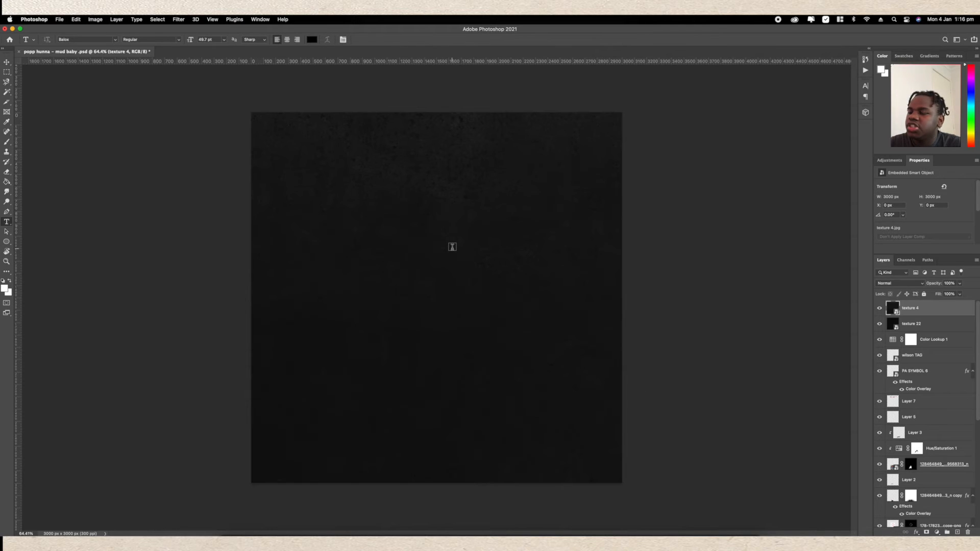
Switch texture 4's blend mode to Lighten and fit the canvas on screen
{"action": "left_click", "coordinate": [900, 283]}
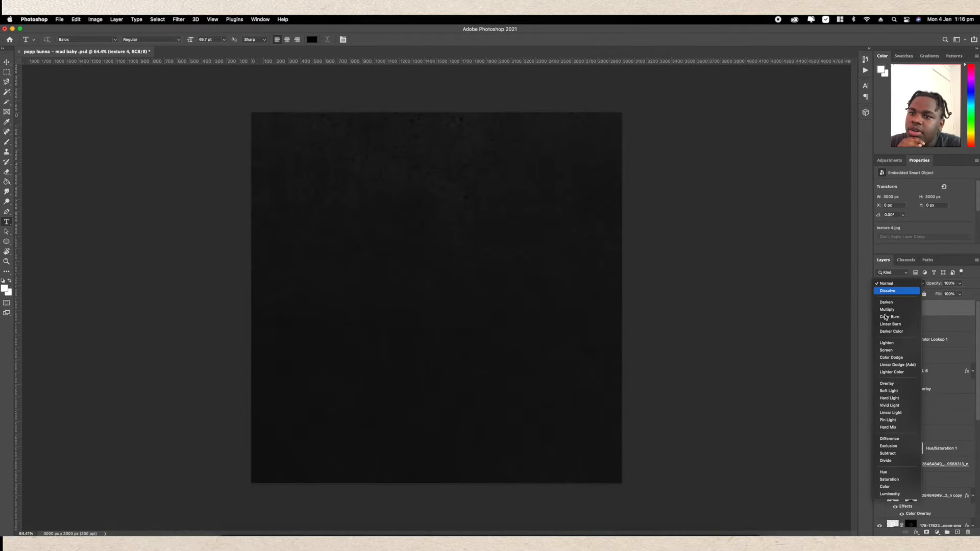
{"action": "left_click", "coordinate": [886, 342]}
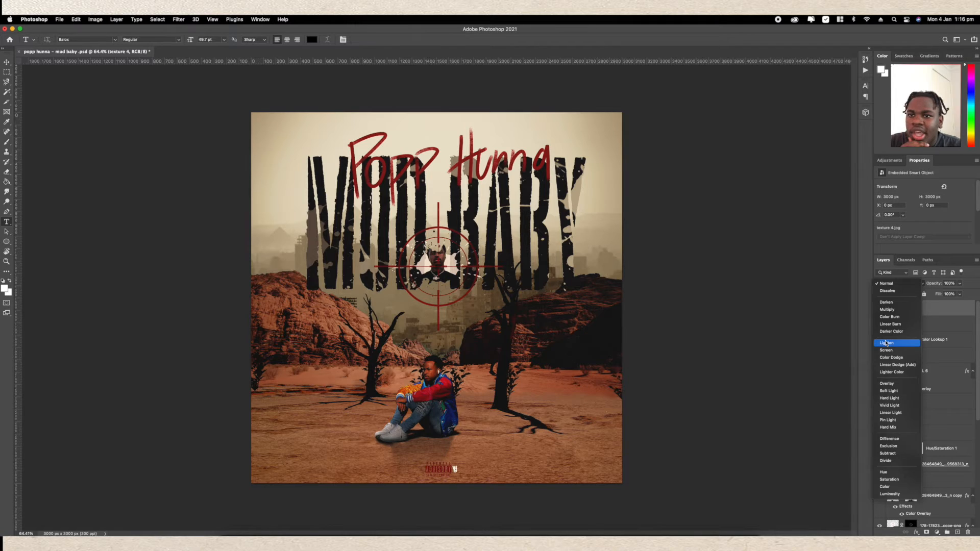
{"action": "left_click", "coordinate": [886, 343]}
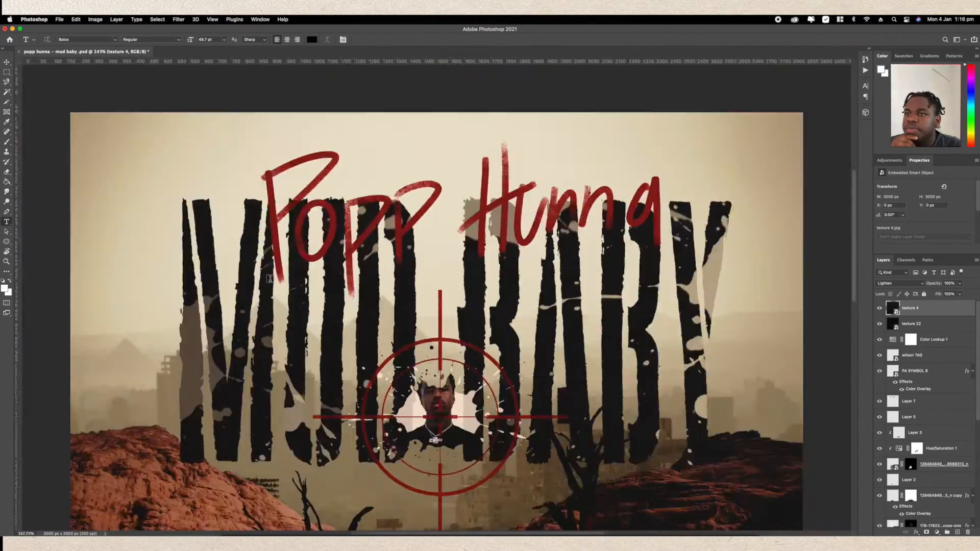
{"action": "key", "text": "cmd+0"}
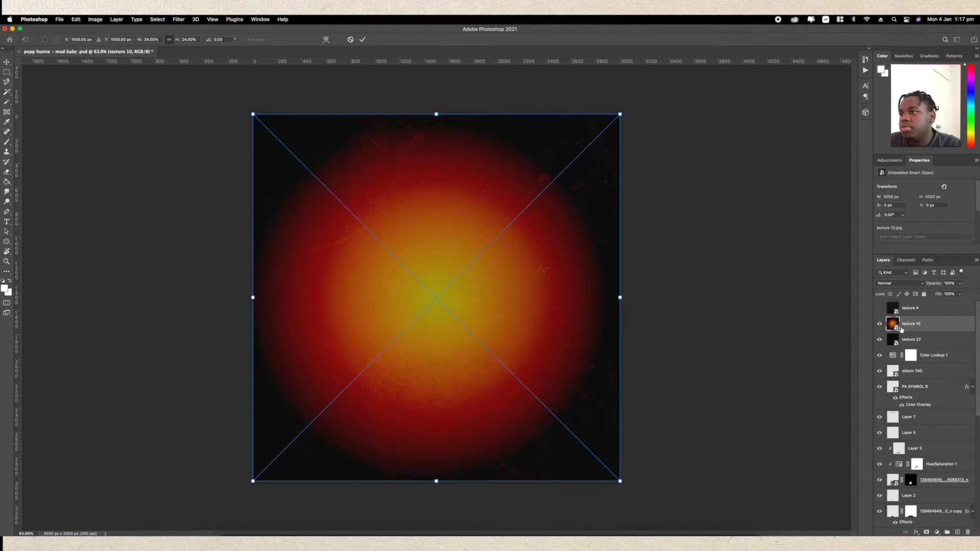
Scale texture 10 past the canvas edges, commit it, and blend it with Multiply
{"action": "left_click_drag", "start_coordinate": [618, 482], "coordinate": [665, 527]}
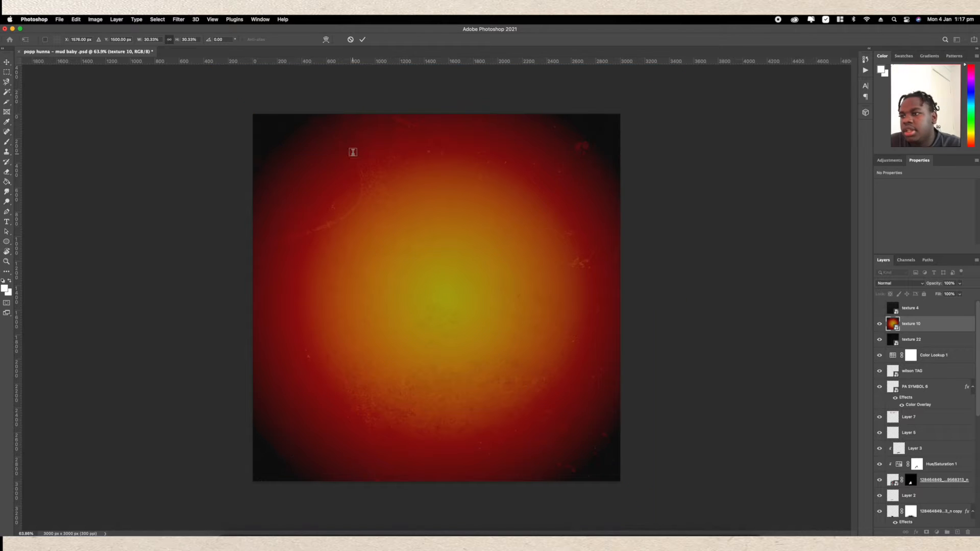
{"action": "left_click", "coordinate": [898, 283]}
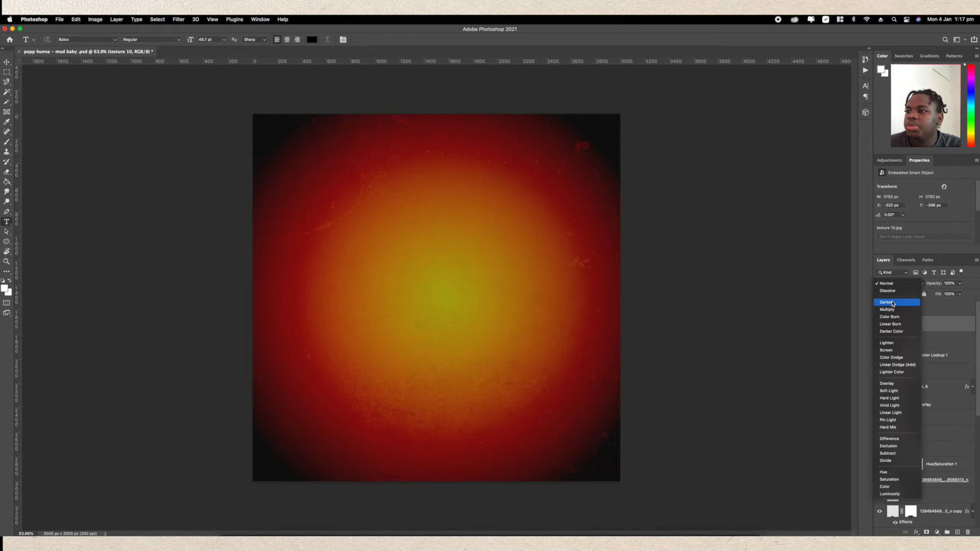
{"action": "left_click", "coordinate": [887, 309]}
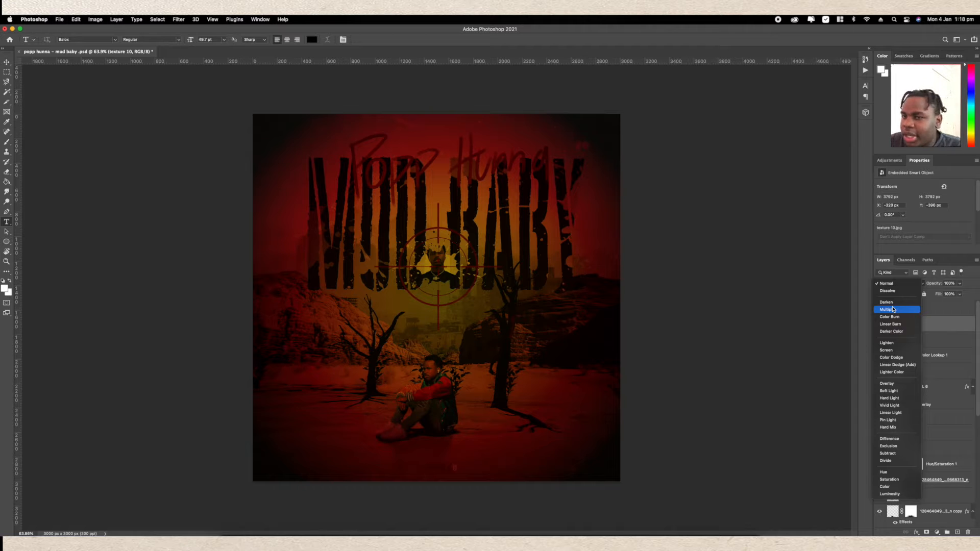
{"action": "left_click", "coordinate": [888, 309]}
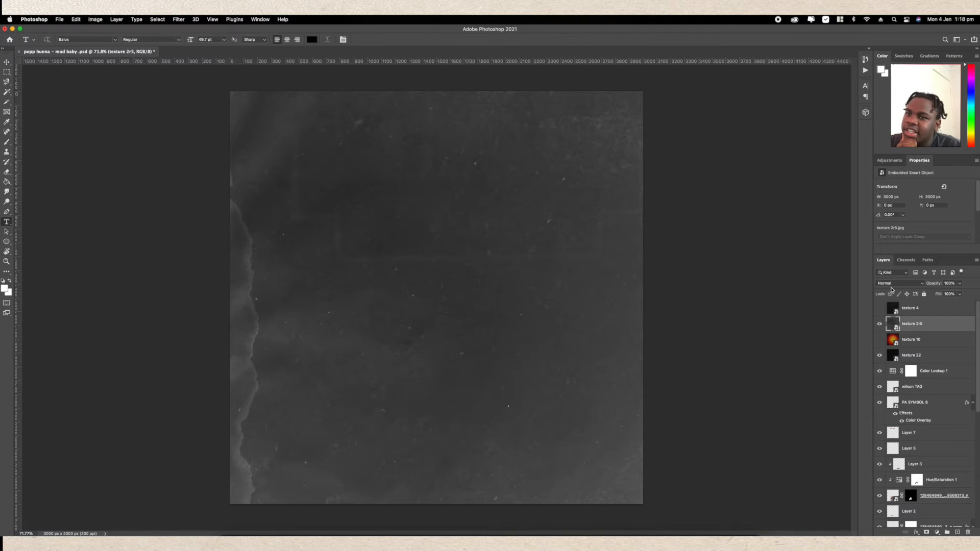
Blend texture 2r5 with Color Dodge, then hide the layer to compare the cover
{"action": "left_click", "coordinate": [899, 284]}
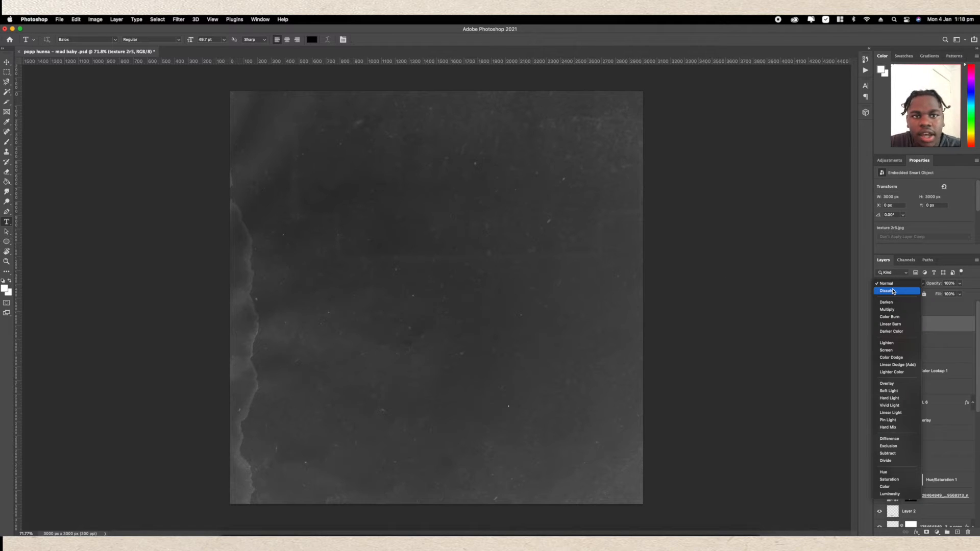
{"action": "mouse_move", "coordinate": [892, 294]}
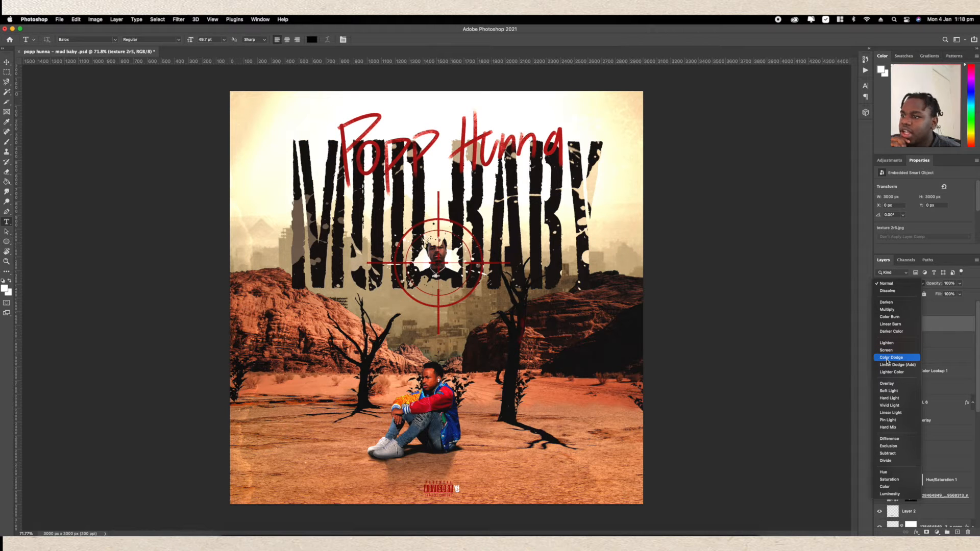
{"action": "left_click", "coordinate": [890, 357]}
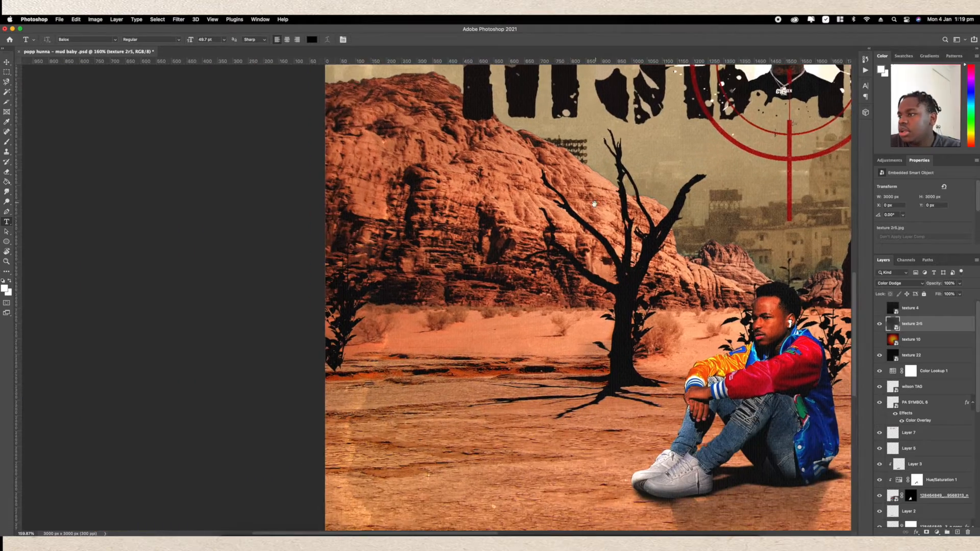
{"action": "scroll", "scroll_direction": "down", "scroll_amount": 3}
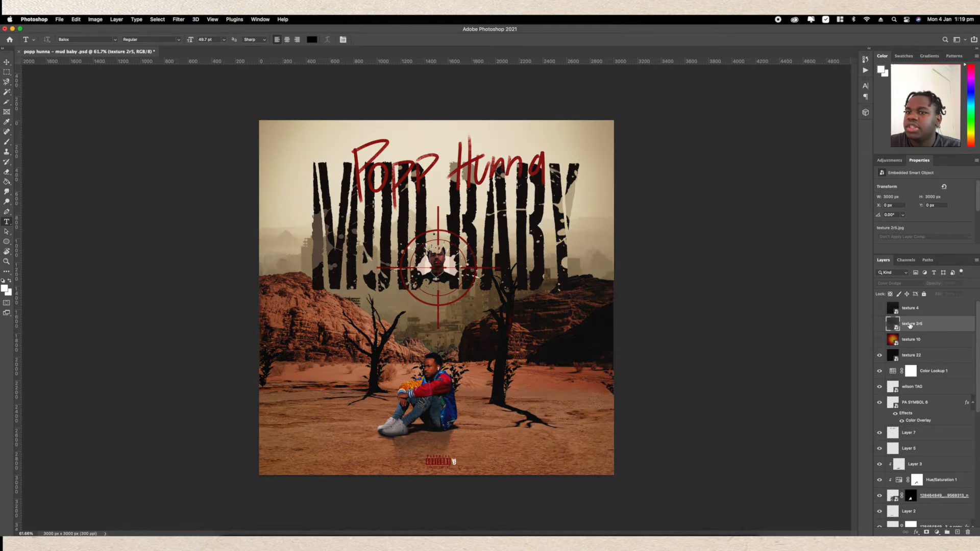
{"action": "left_click", "coordinate": [910, 324]}
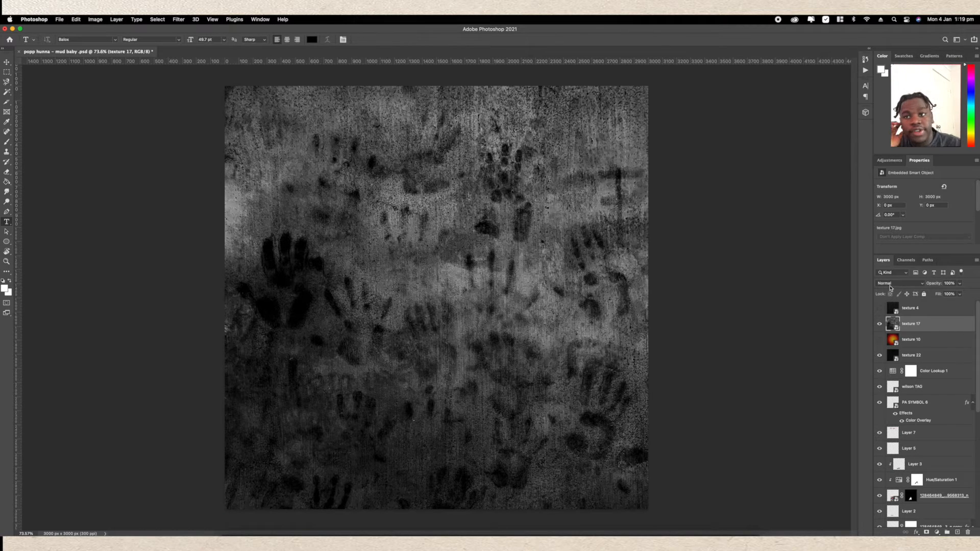
{"action": "mouse_move", "coordinate": [890, 283]}
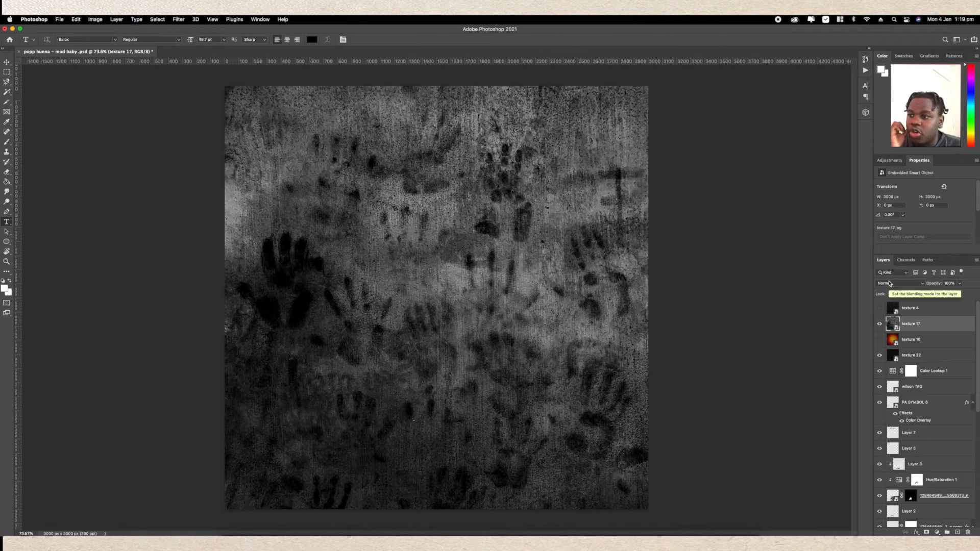
Try Darken, then Lighter Color, as the blend mode for handprint texture 17
{"action": "left_click", "coordinate": [893, 283]}
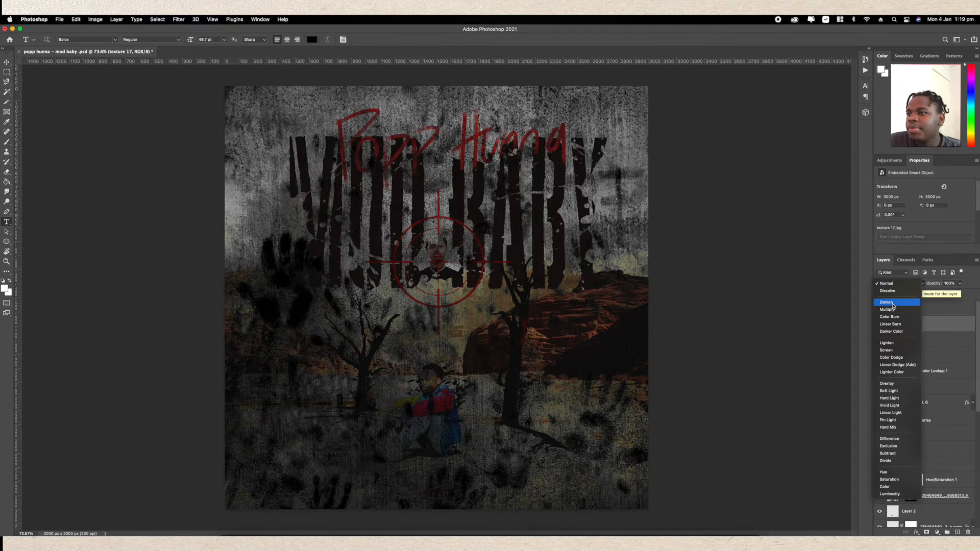
{"action": "left_click", "coordinate": [890, 316]}
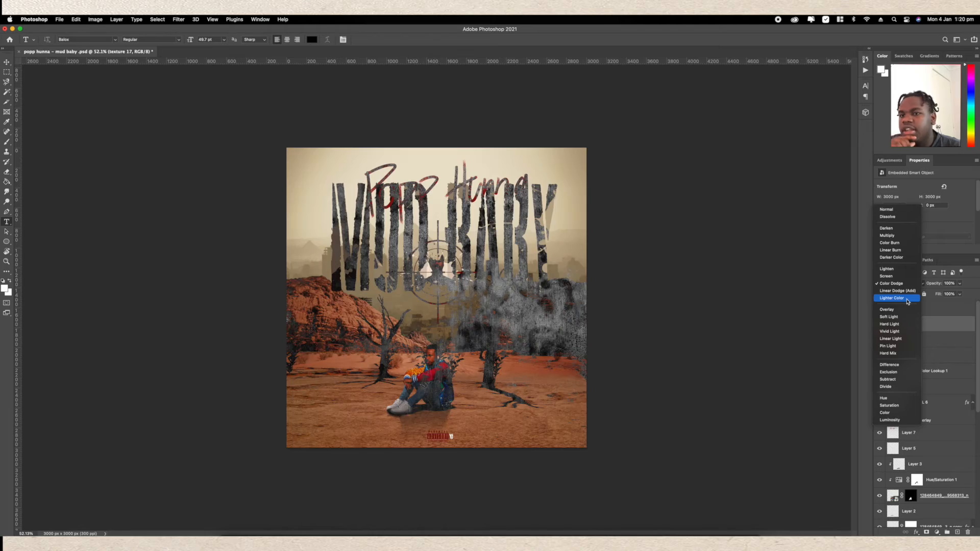
{"action": "left_click", "coordinate": [886, 310]}
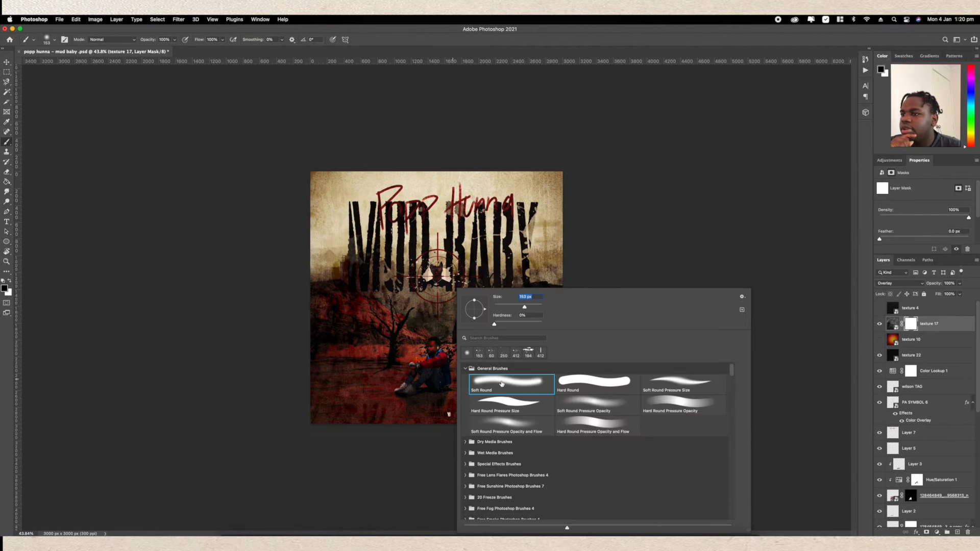
Set the soft round brush size for painting on texture 17's mask
{"action": "left_click_drag", "start_coordinate": [523, 306], "coordinate": [533, 307]}
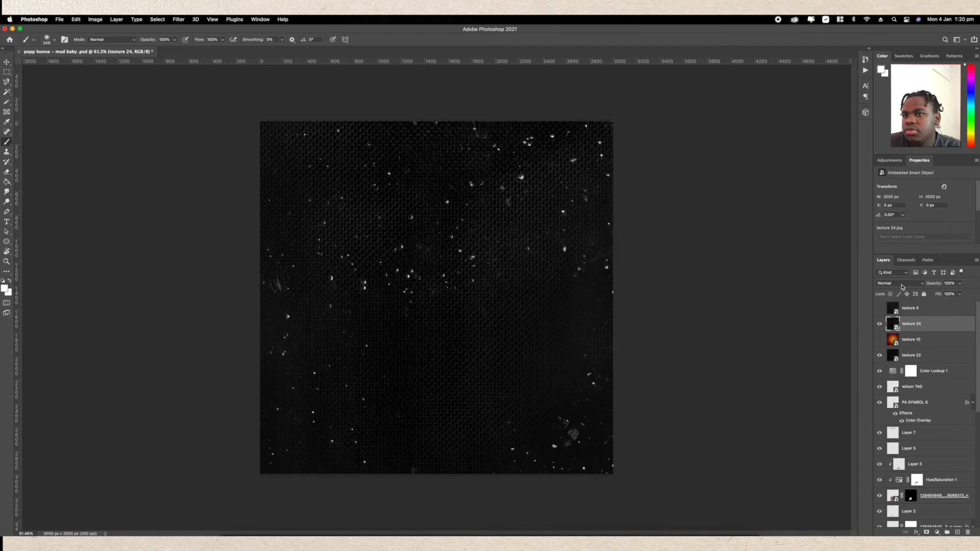
Apply Lighten to texture 24, then switch its blend mode to Color Dodge
{"action": "left_click", "coordinate": [898, 283]}
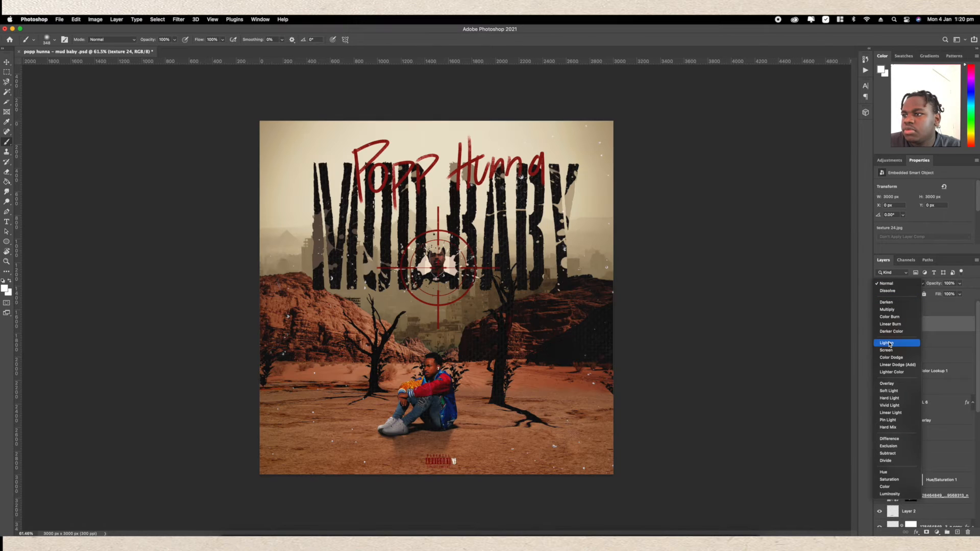
{"action": "left_click", "coordinate": [887, 342]}
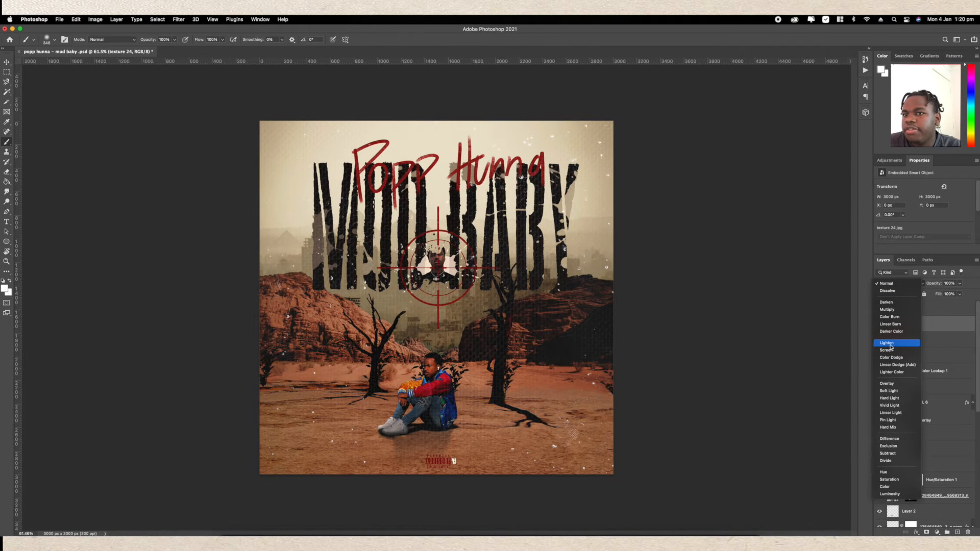
{"action": "left_click", "coordinate": [886, 343]}
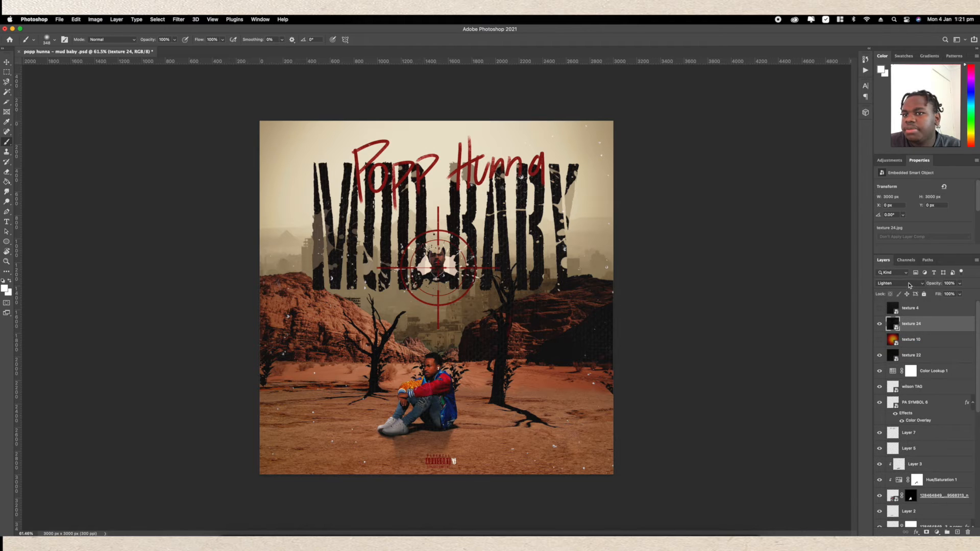
{"action": "left_click", "coordinate": [899, 283]}
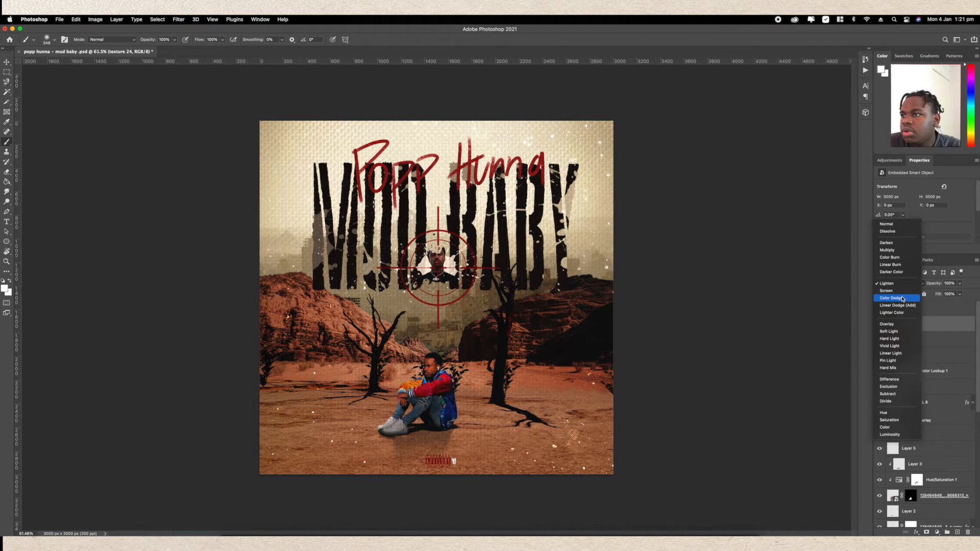
{"action": "left_click", "coordinate": [890, 297]}
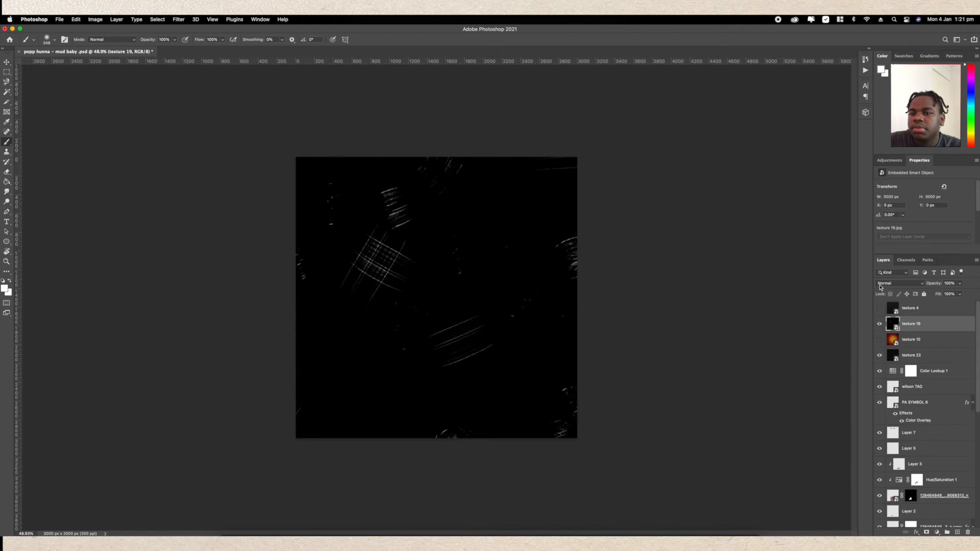
Choose Color Dodge from the Layers blend dropdown for texture 19
{"action": "left_click", "coordinate": [898, 283]}
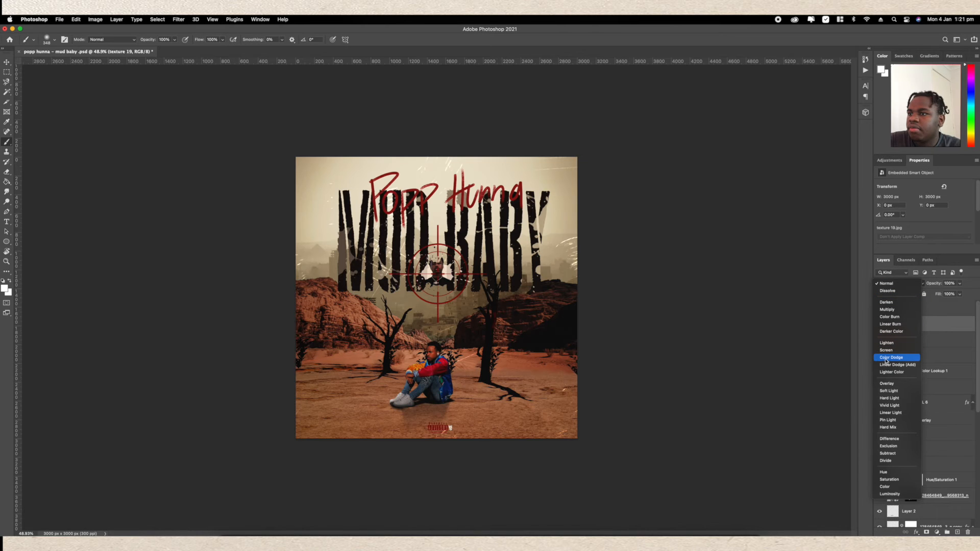
{"action": "left_click", "coordinate": [891, 357]}
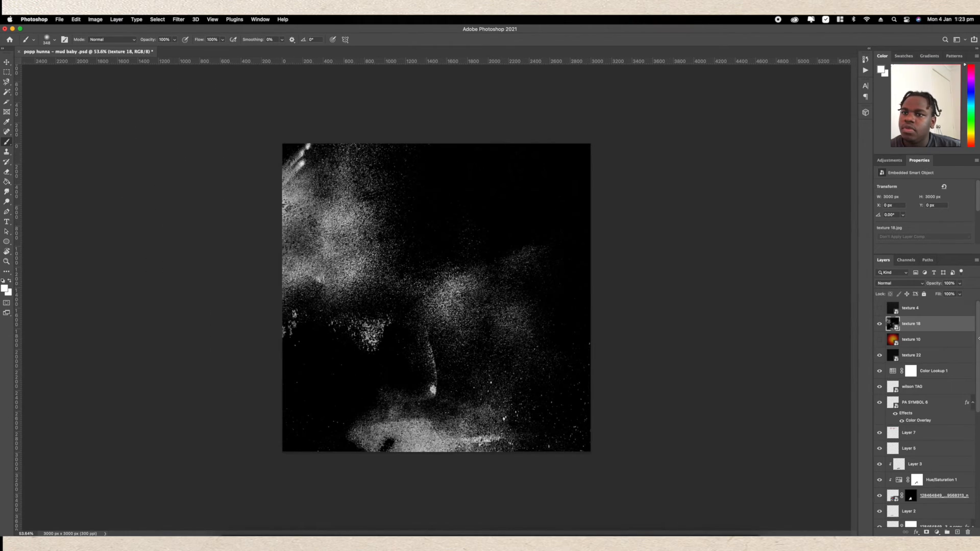
Preview Hue on texture 18, then settle on Soft Light blending
{"action": "left_click", "coordinate": [899, 283]}
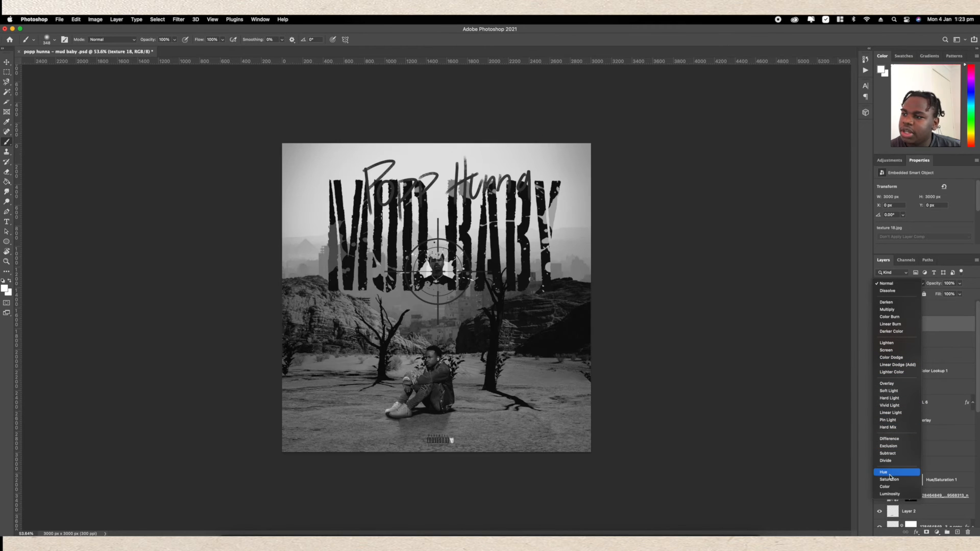
{"action": "left_click", "coordinate": [889, 390]}
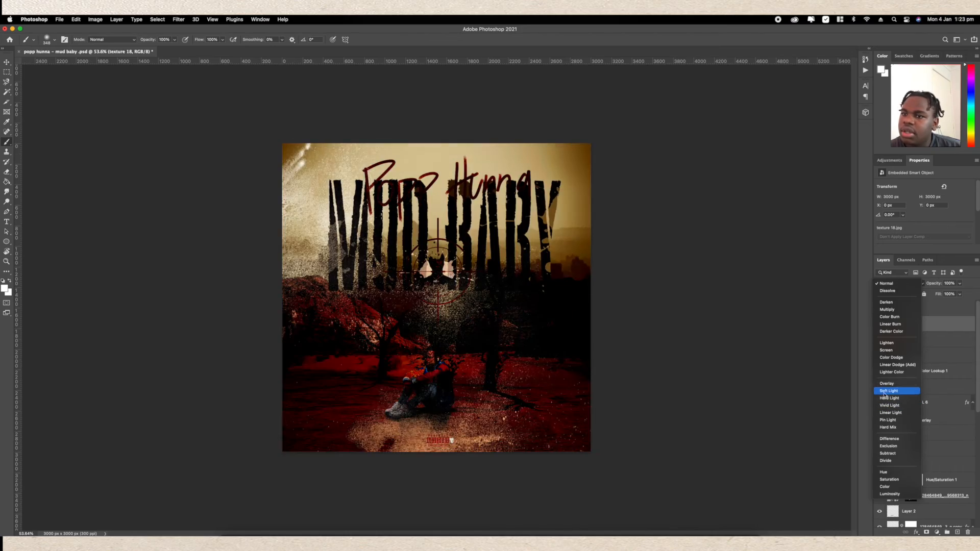
{"action": "left_click", "coordinate": [888, 391]}
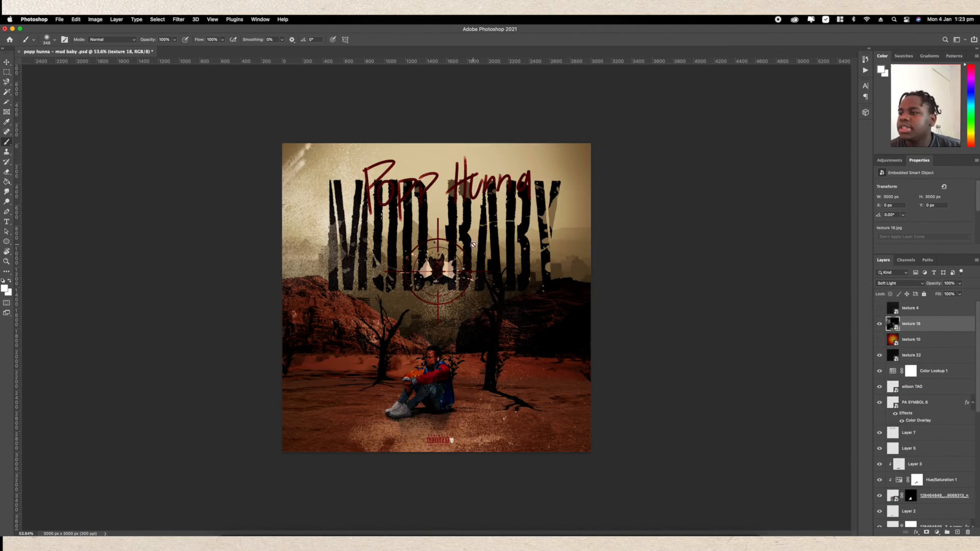
{"action": "scroll", "scroll_direction": "down", "scroll_amount": 3}
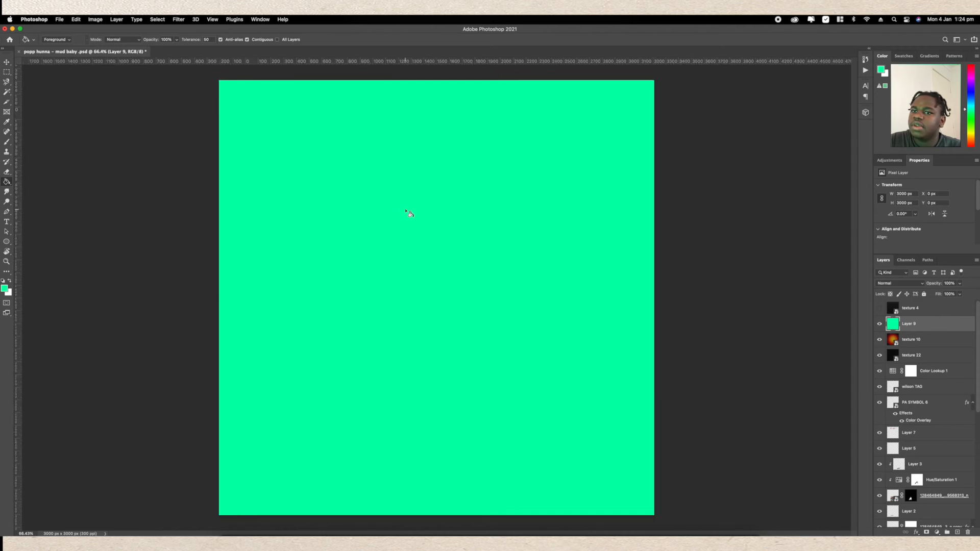
Set green Layer 9's blend mode to Hue, tinting the cover dark green
{"action": "left_click", "coordinate": [899, 284]}
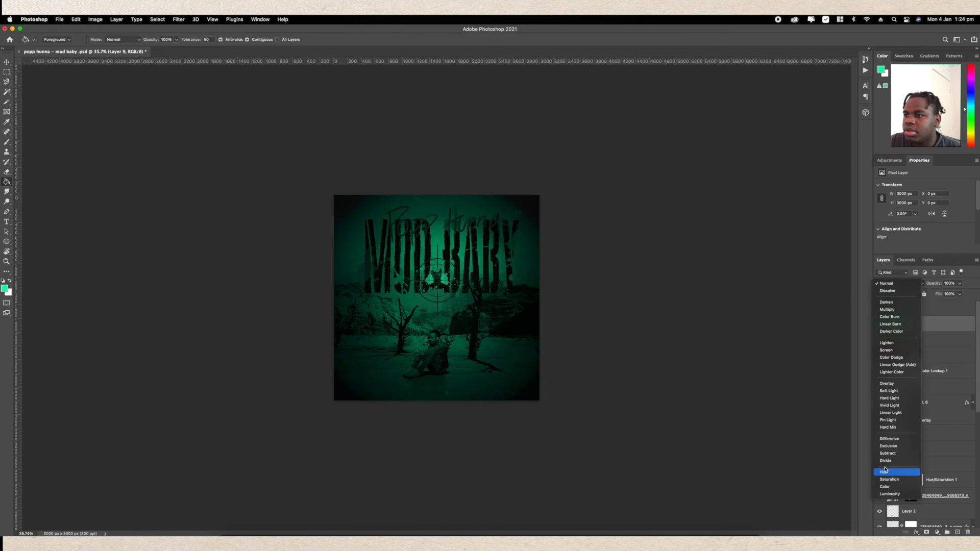
{"action": "left_click", "coordinate": [882, 472]}
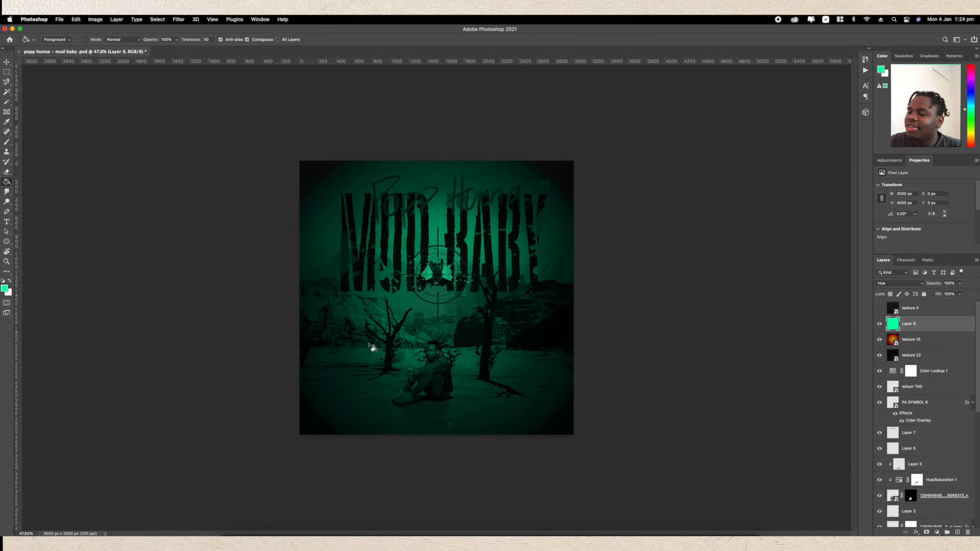